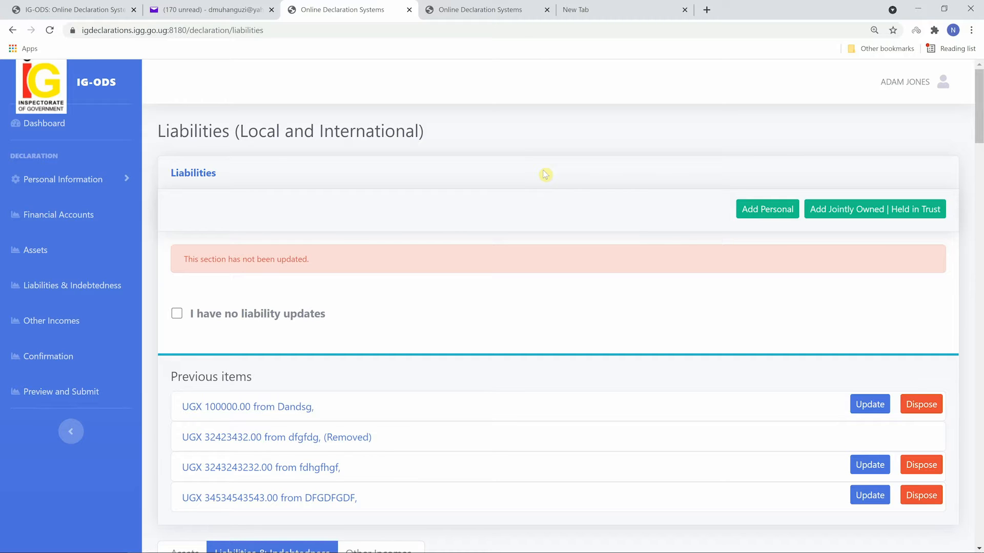
mouse_move(578, 180)
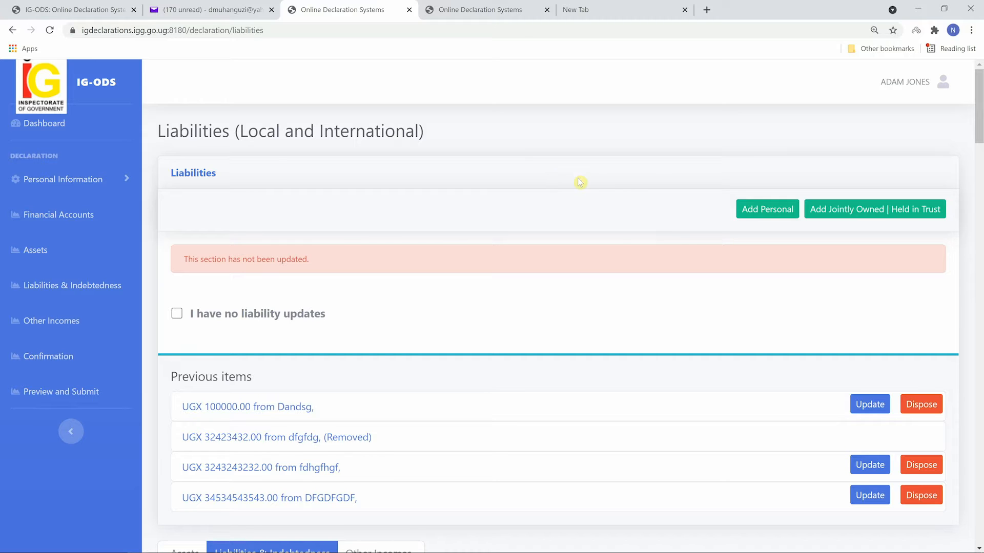
mouse_move(680, 221)
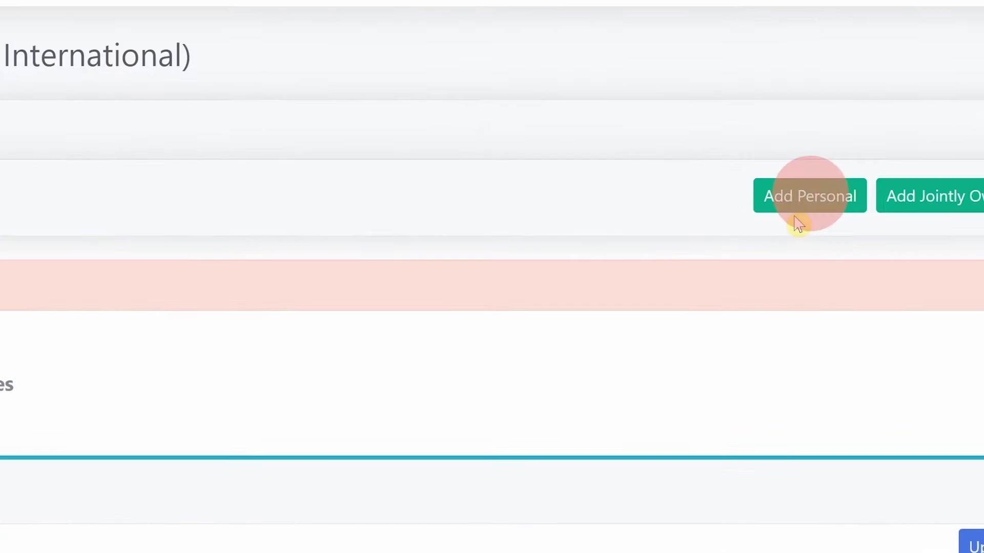
Bring up the blank Add Jointly Owned | Held in Trust liability form.
click(809, 196)
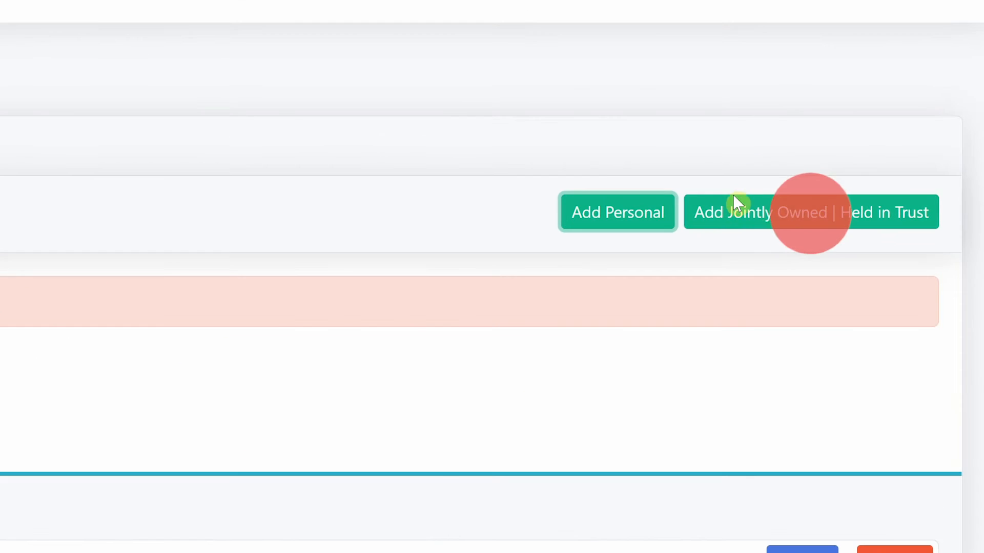
click(804, 212)
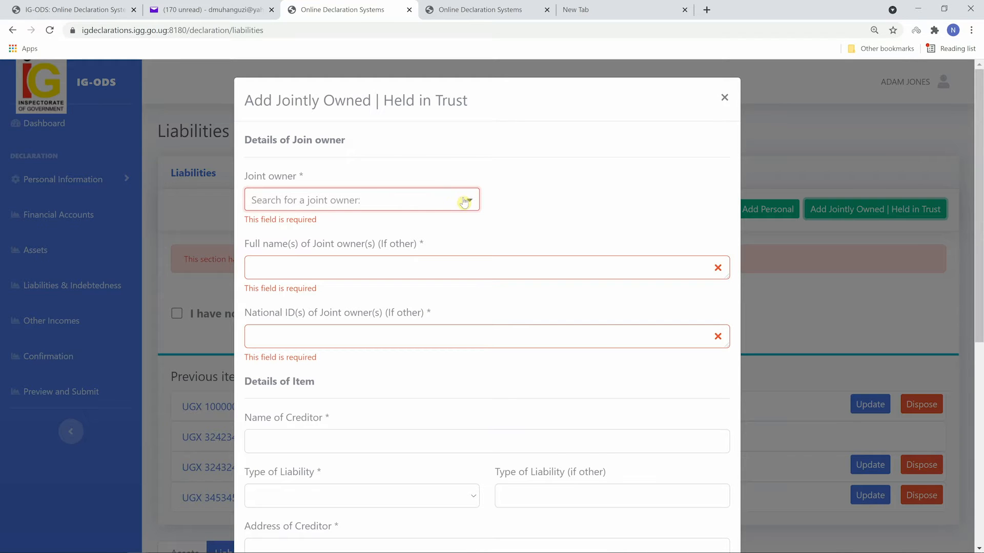
mouse_move(466, 202)
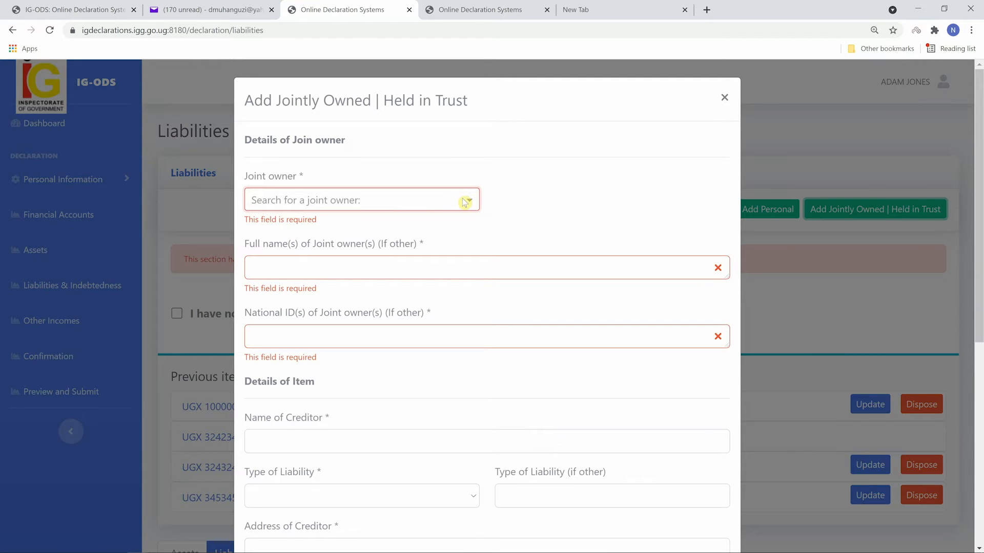
Choose a joint owner, then abandon that form for a blank Add Personal liability form.
click(361, 200)
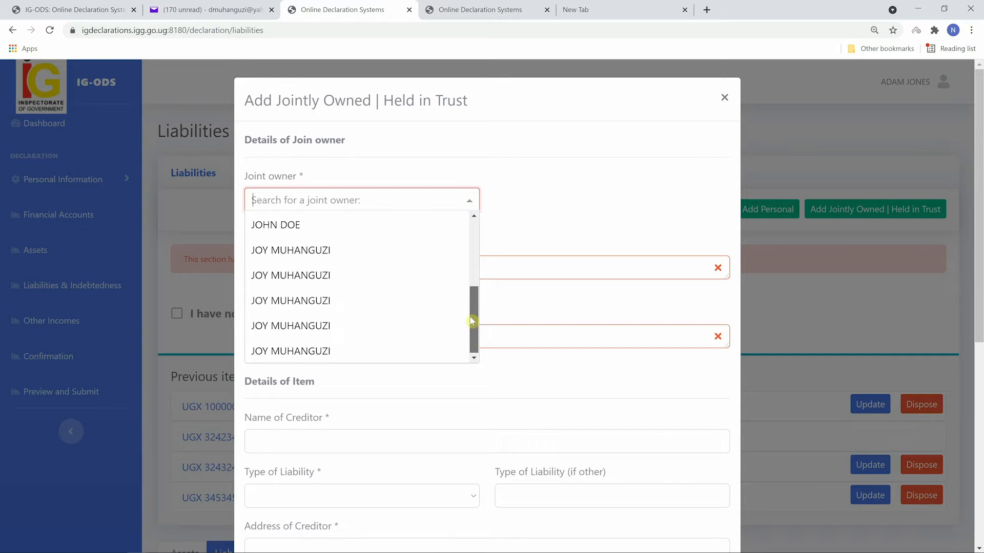
click(291, 250)
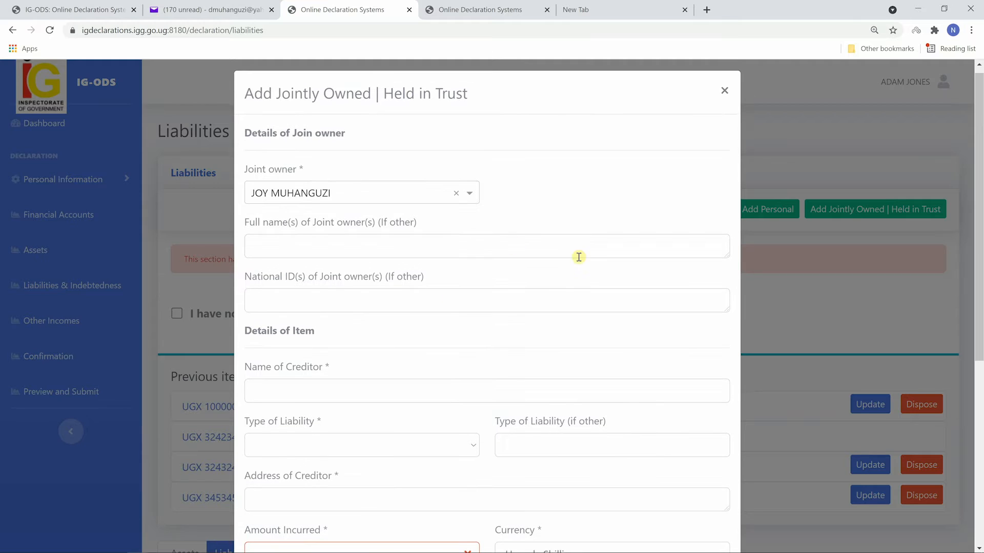
click(768, 209)
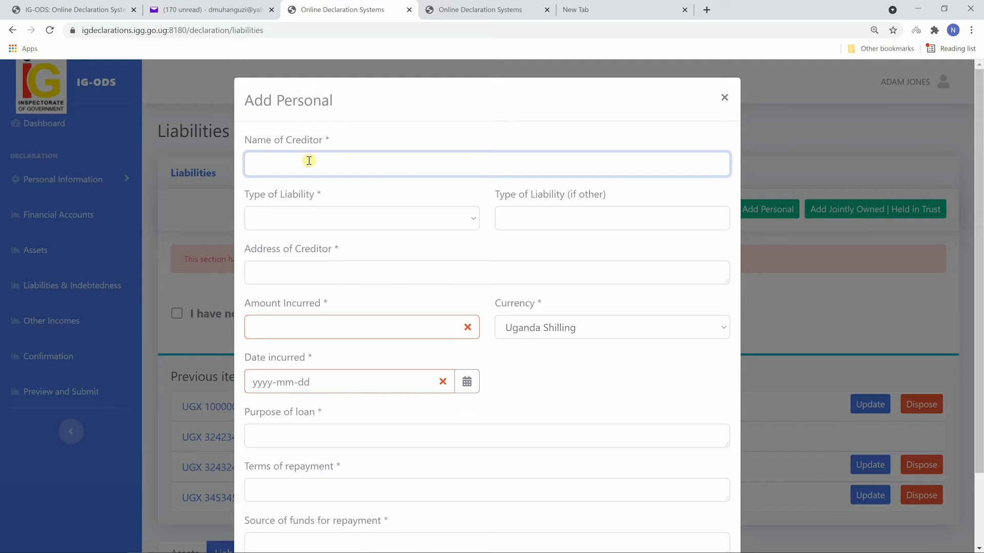
Enter STANBIC BANK as creditor and choose Loan as the liability type.
text(STA)
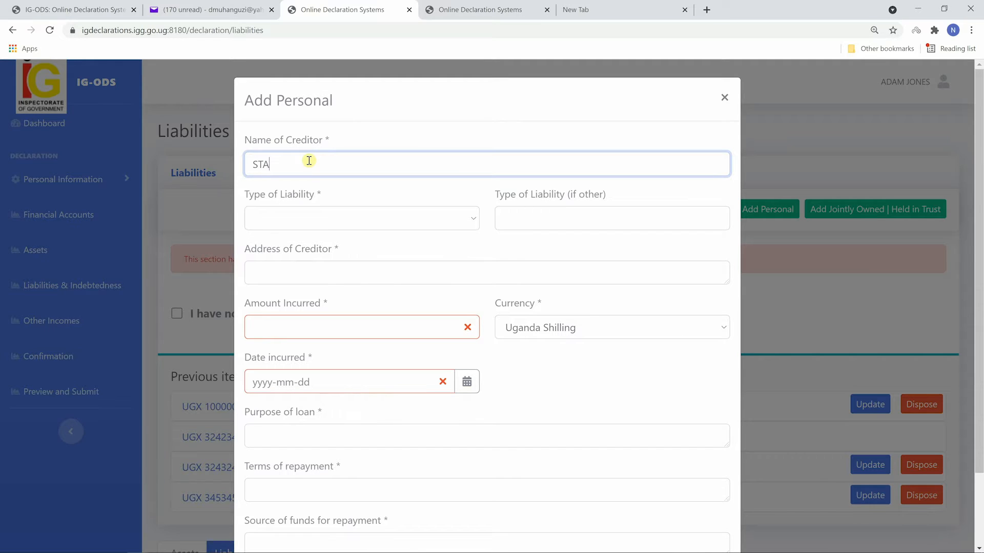
text(NBIC BA)
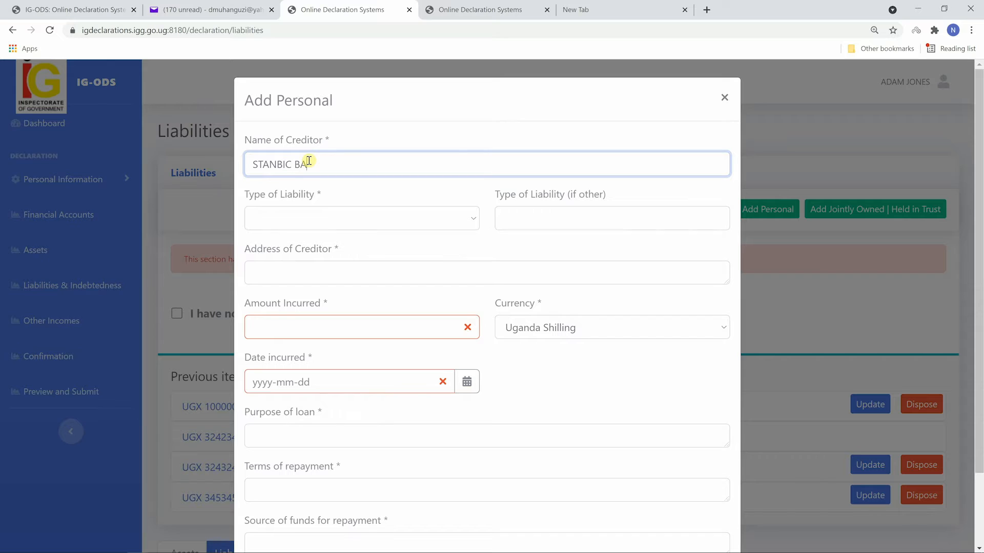
click(362, 217)
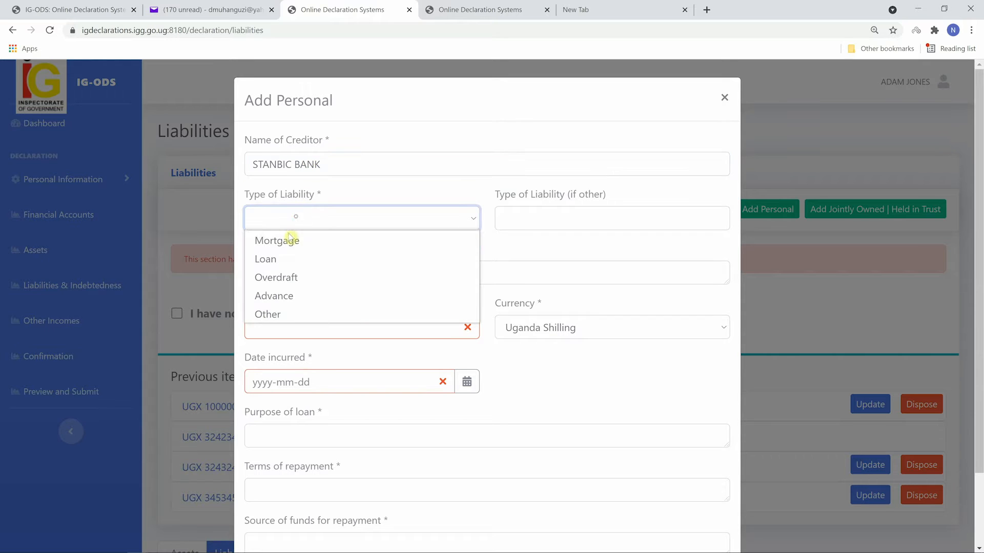
click(265, 258)
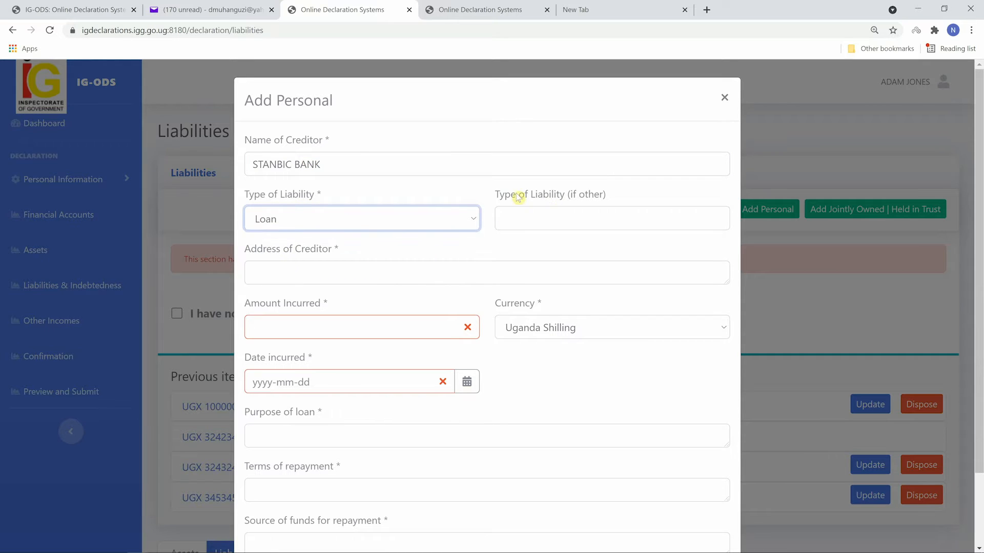
click(362, 219)
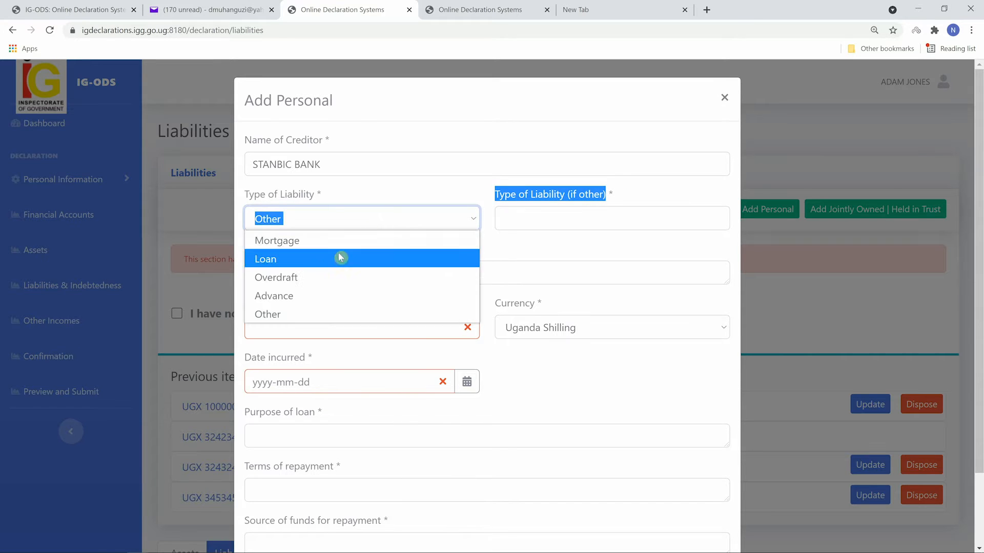
Set type Loan, address KAMPALA ROAD, amount 10,000,000 and date incurred 2019-01-01.
click(265, 258)
text(KAMPALA)
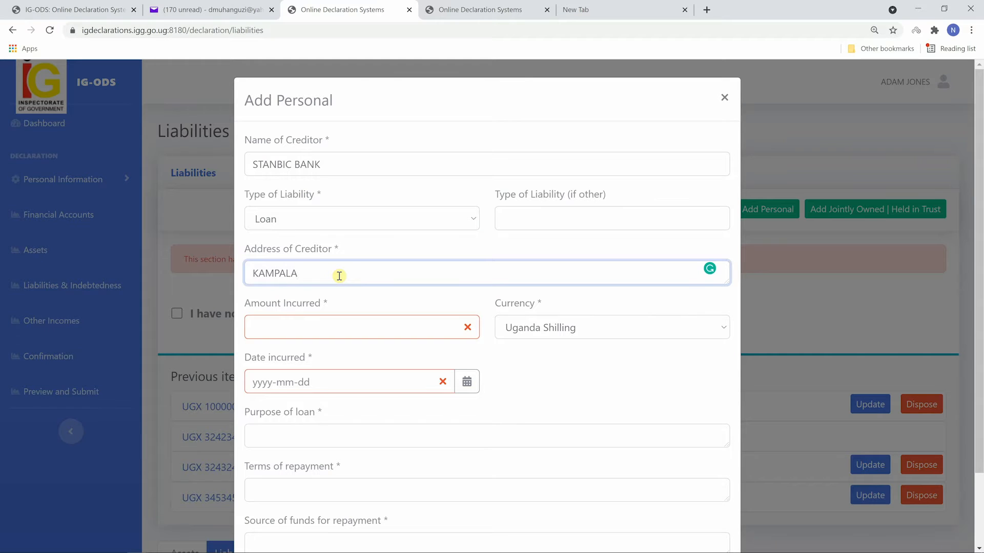
text(ROAD)
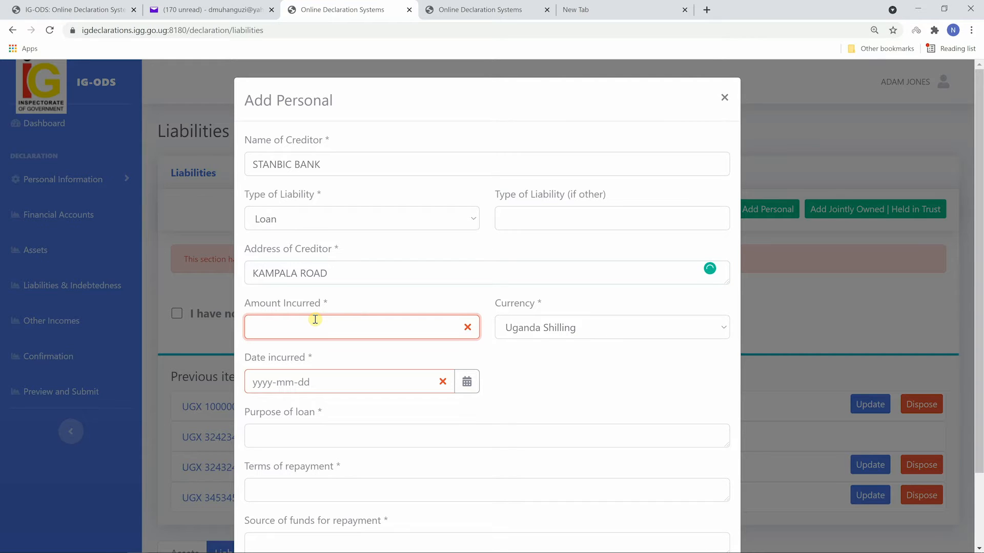
text(100,000,000)
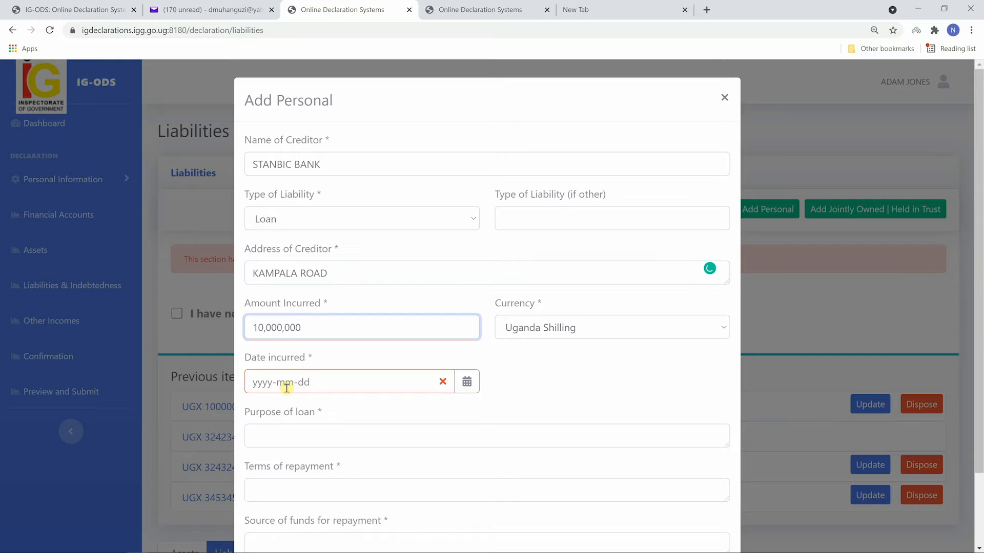
text(200)
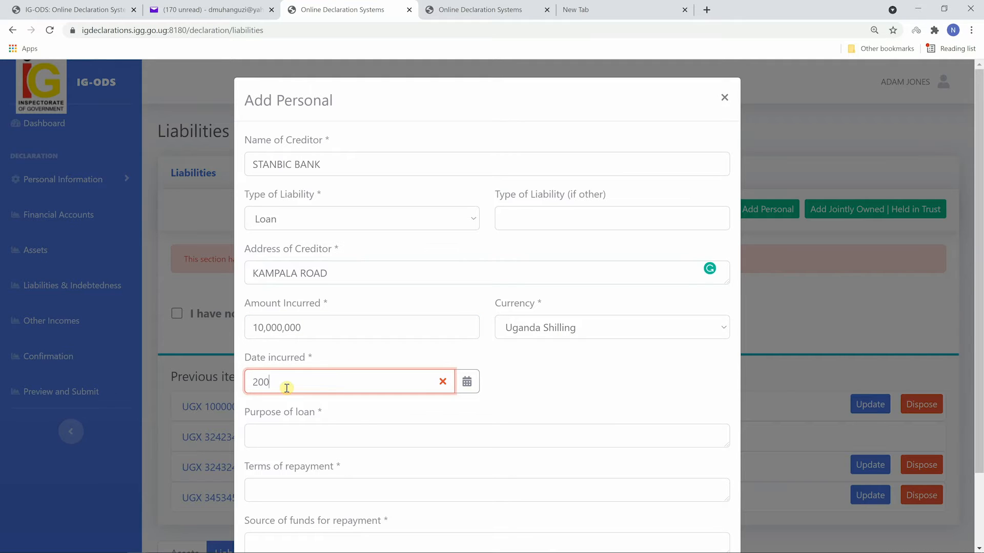
click(443, 381)
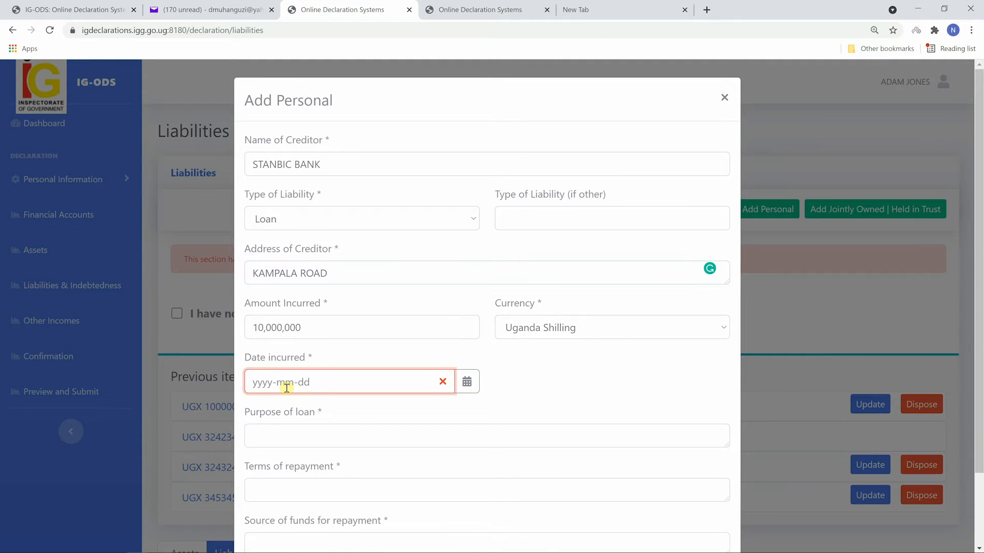
text(2019-01-01)
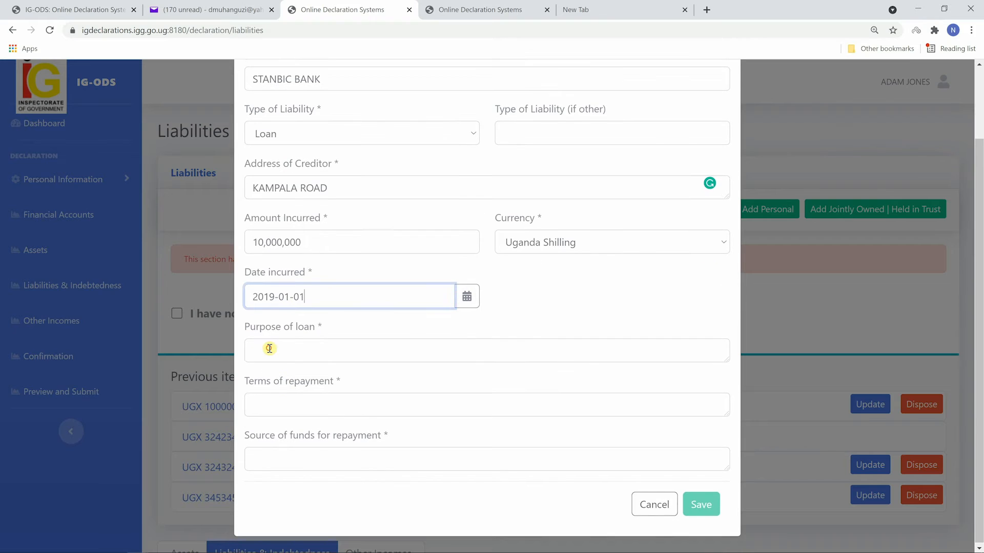
Enter purpose CONSTRUCTION, terms MONTHLY DEDUCTION, source SALARY, and save the Stanbic loan.
text(CONSTRUCTION)
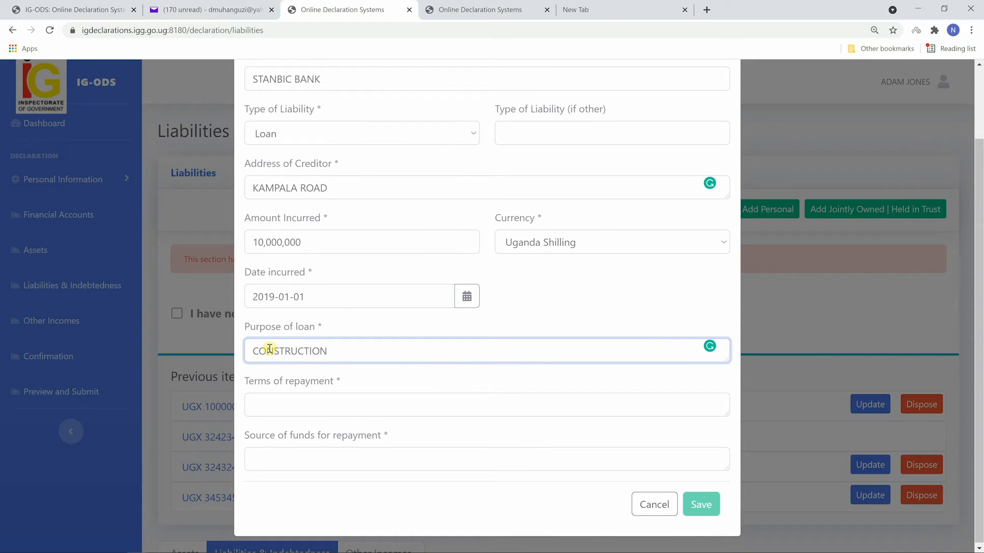
text(MO)
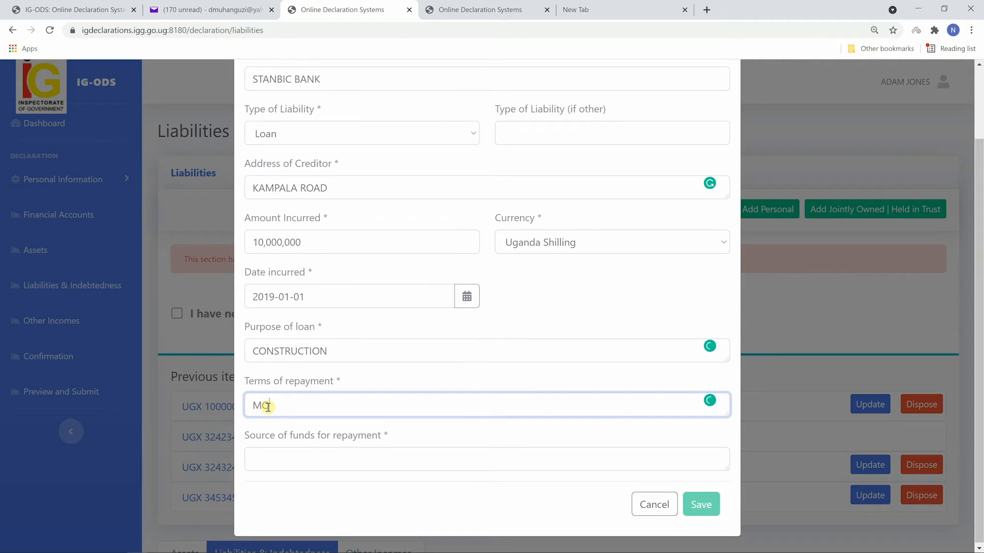
text(ONTHLY)
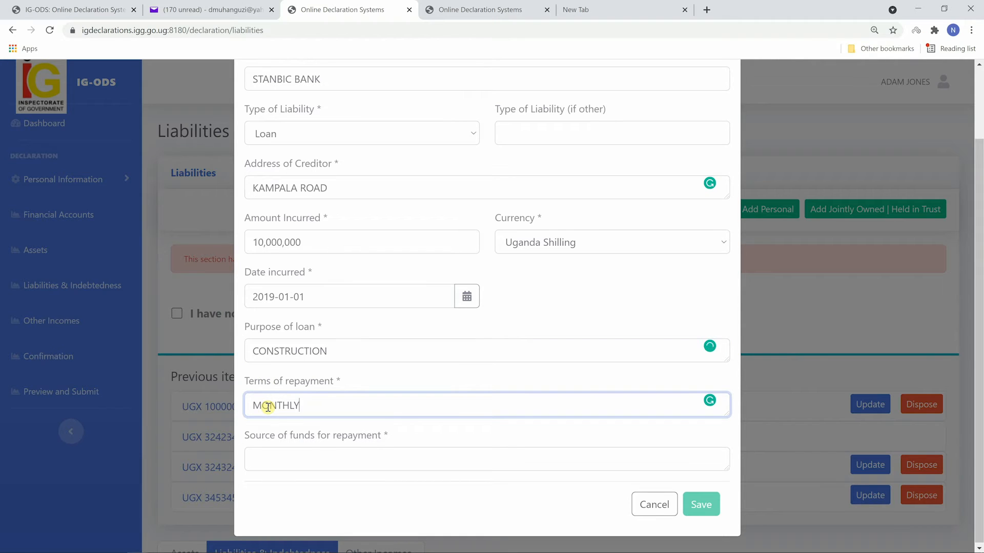
text(DEDIC)
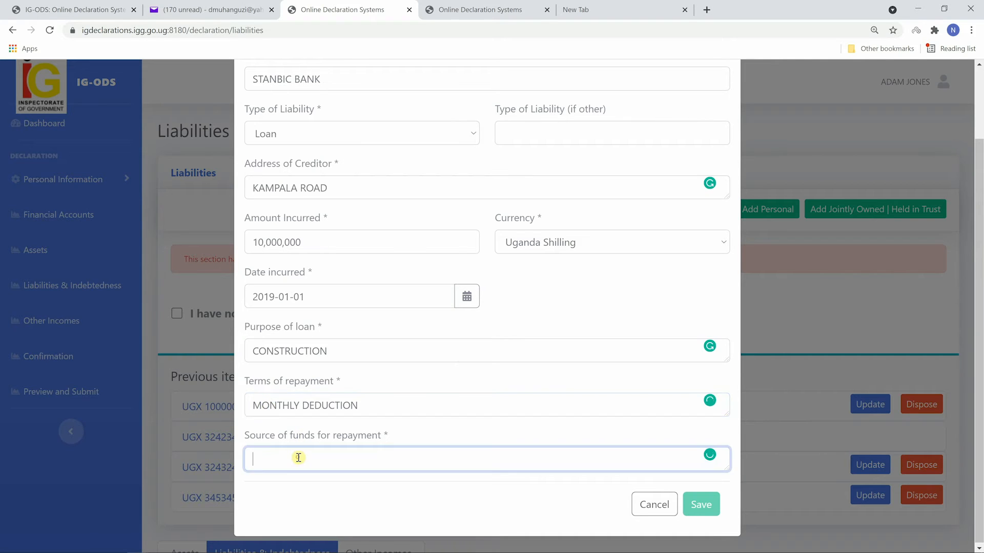
text(SALA)
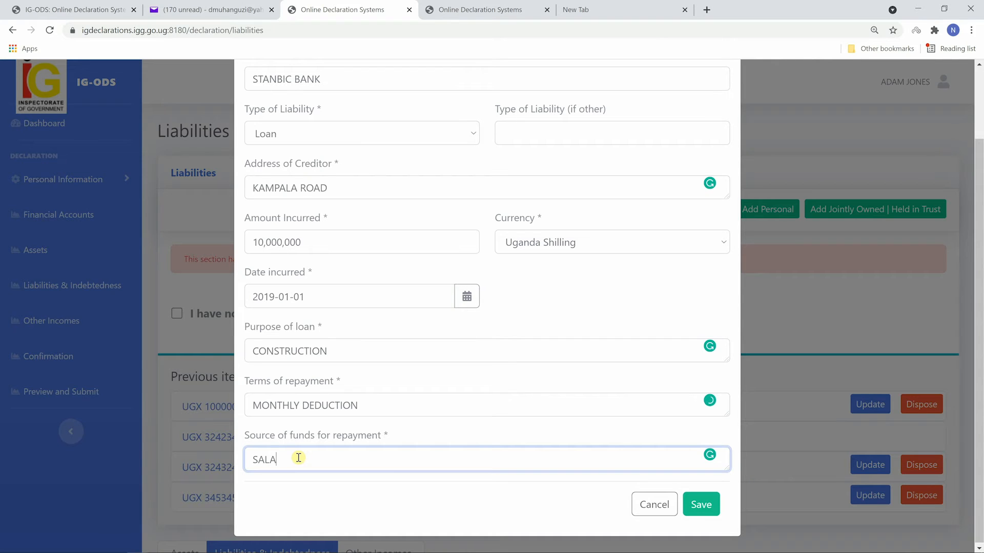
text(RY)
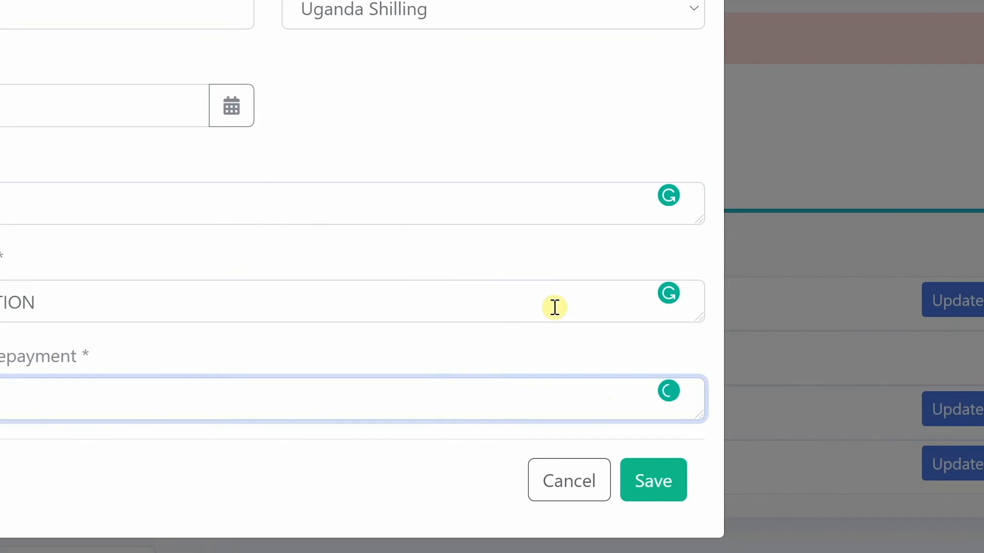
click(654, 480)
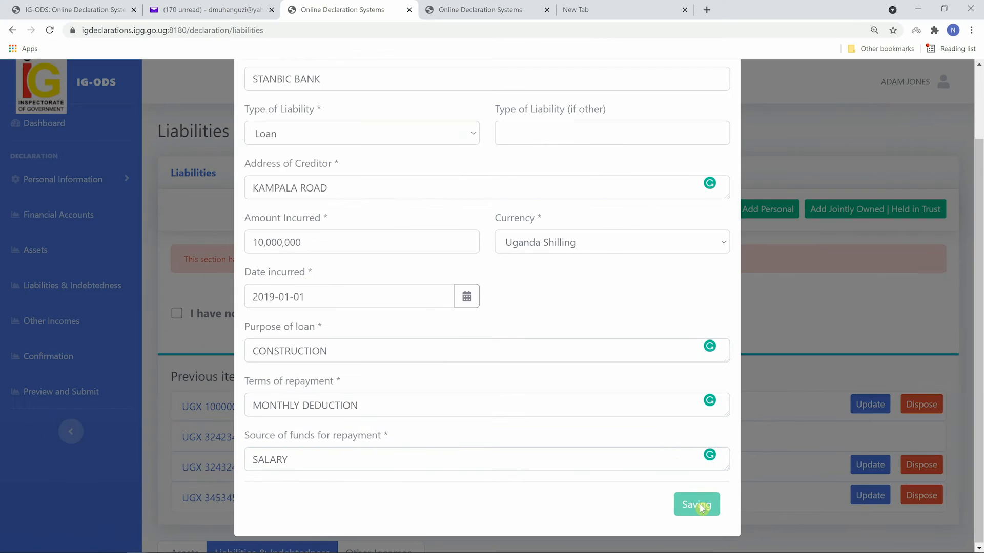
click(697, 504)
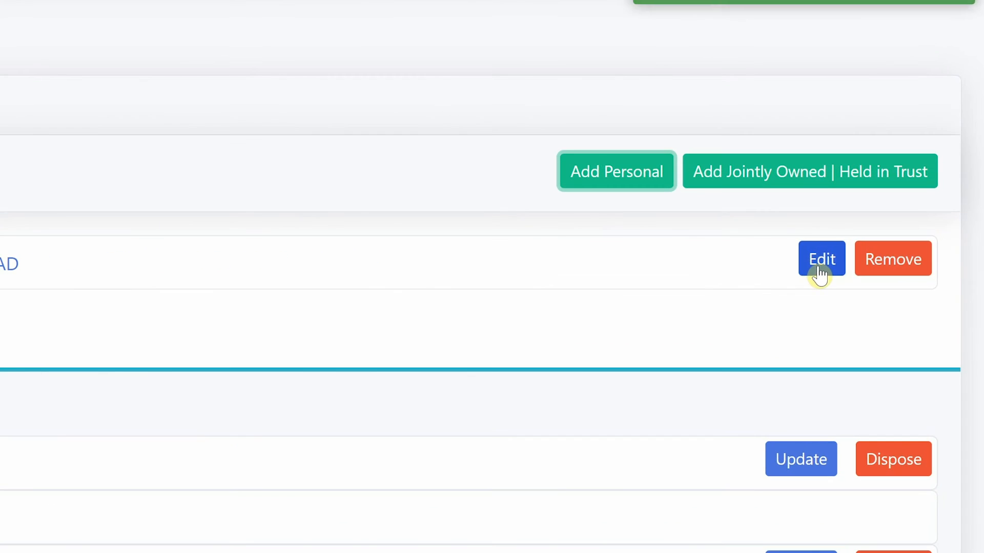
Reopen the Stanbic Bank loan in the Edit dialog and review its creditor address.
click(822, 259)
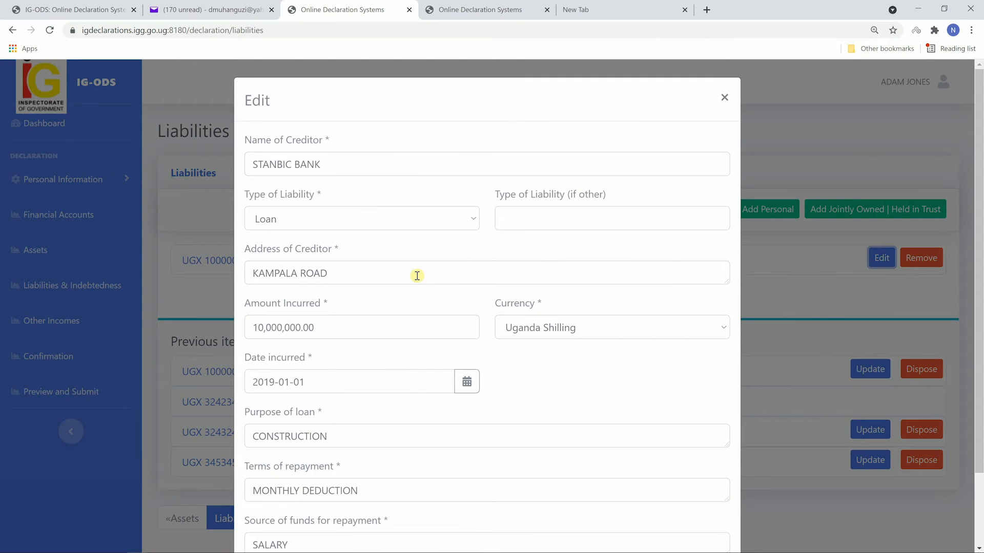
click(264, 328)
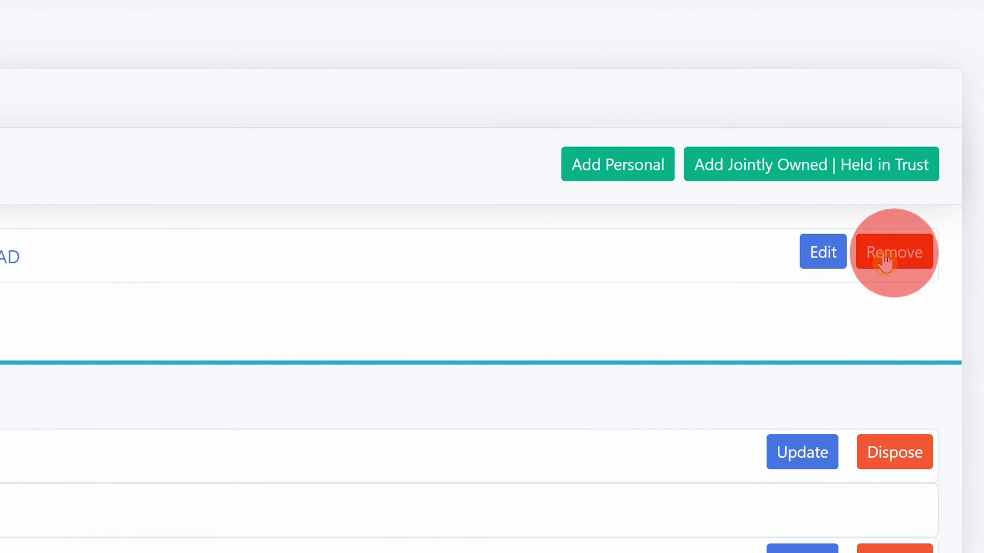
Remove the Stanbic Bank loan and confirm its deletion.
click(893, 252)
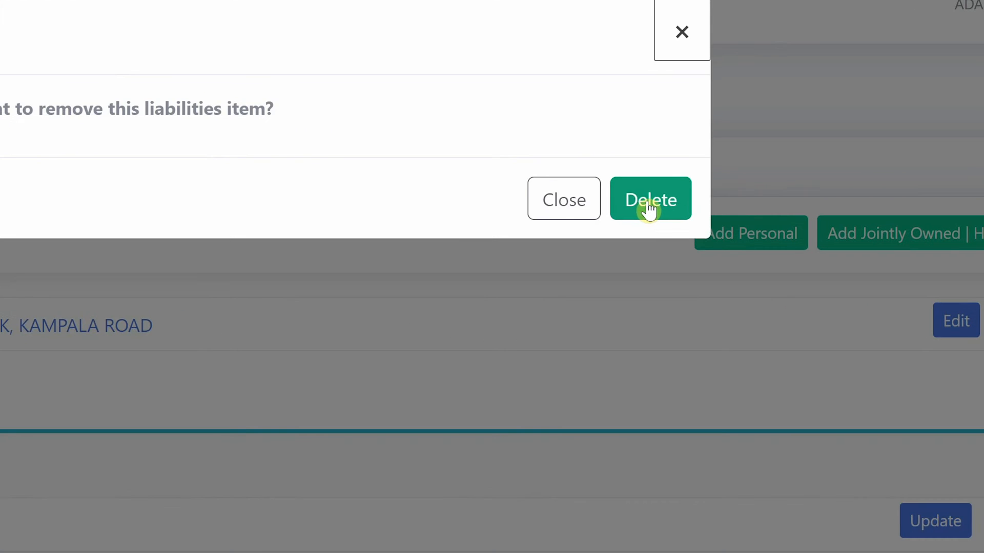
click(650, 199)
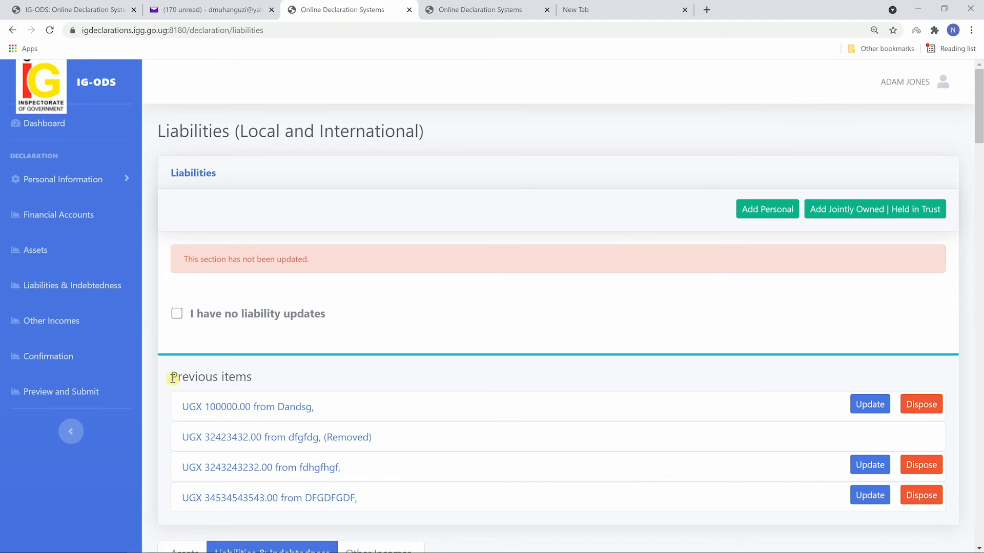
mouse_move(768, 209)
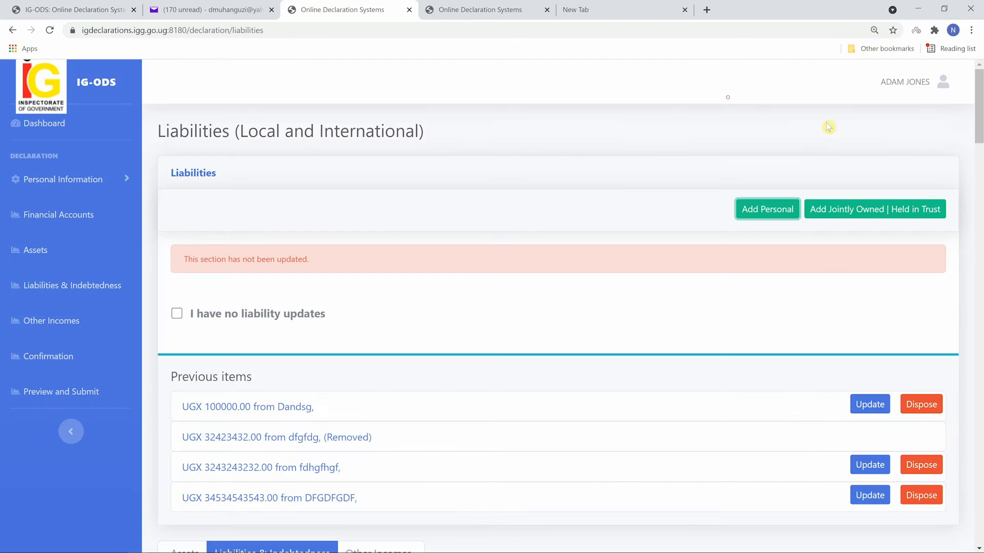
click(875, 209)
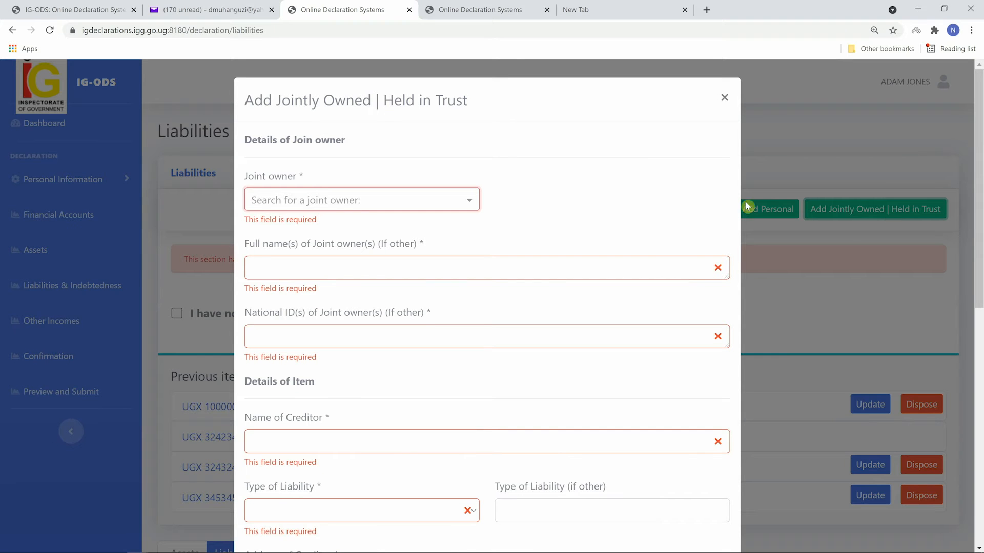
mouse_move(656, 144)
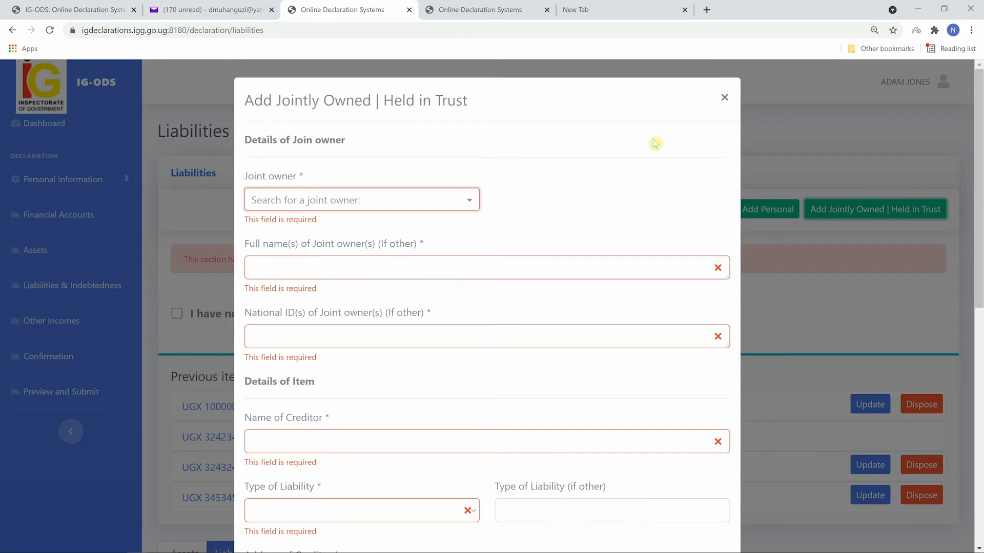
mouse_move(691, 111)
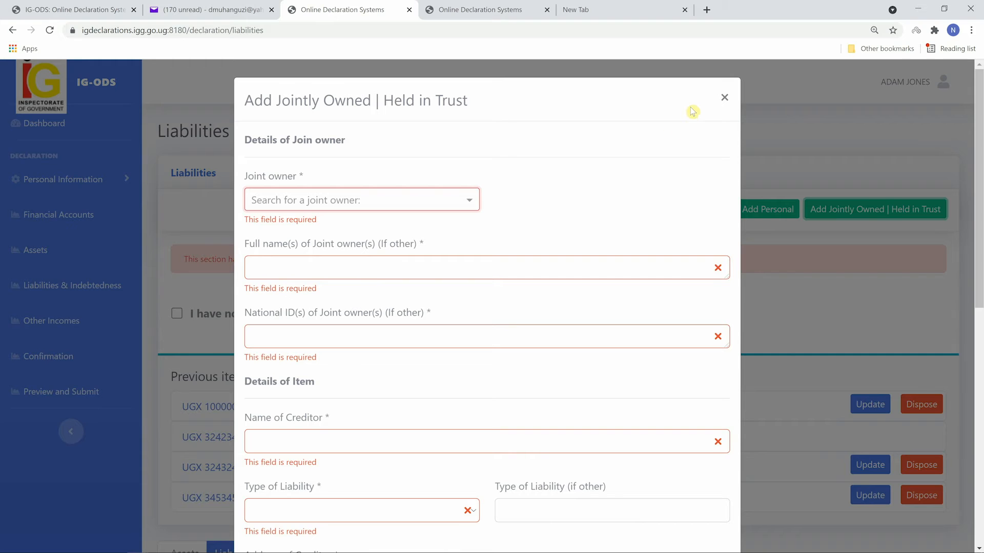
click(725, 98)
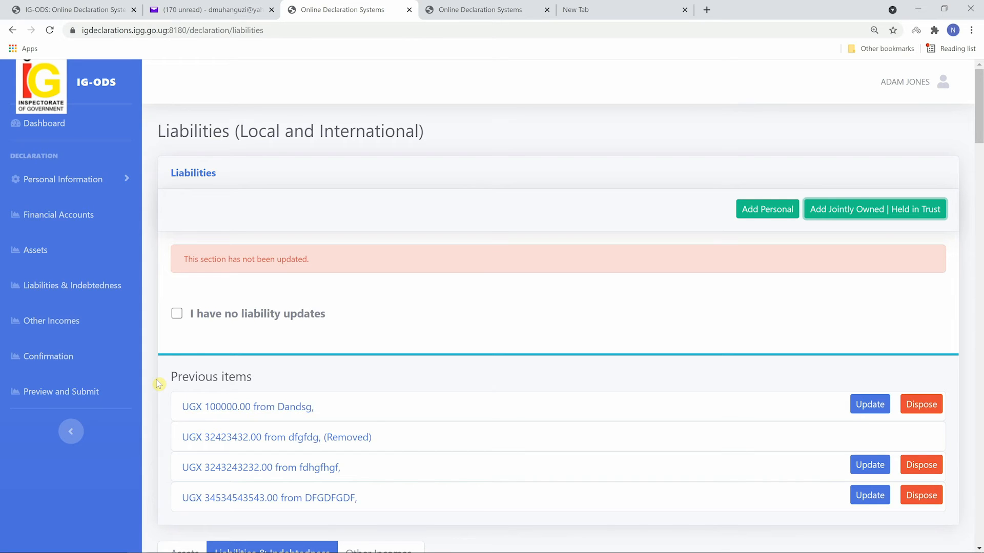
mouse_move(170, 381)
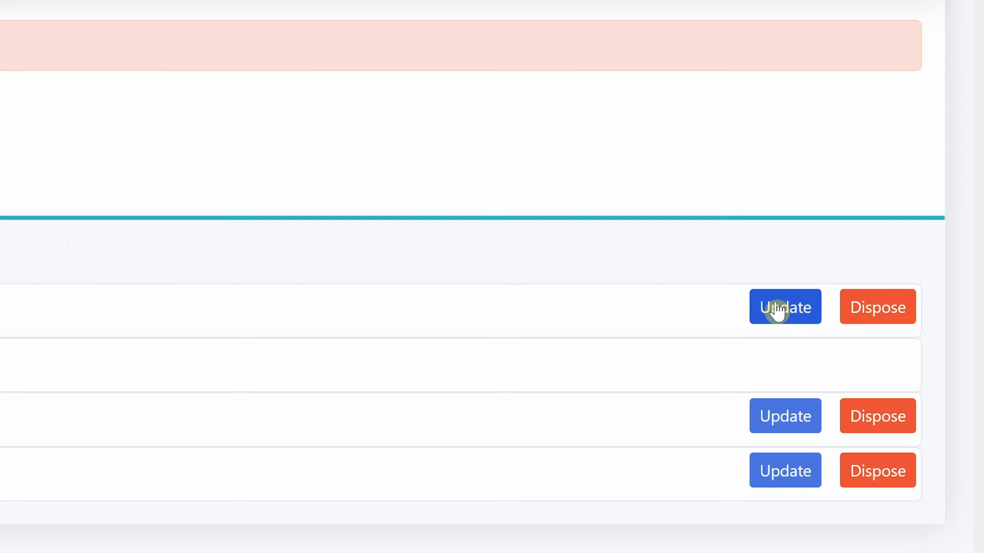
Set the Dandsg loan's terms to MONTHLY DEDUCTION with salary source and save it.
click(785, 307)
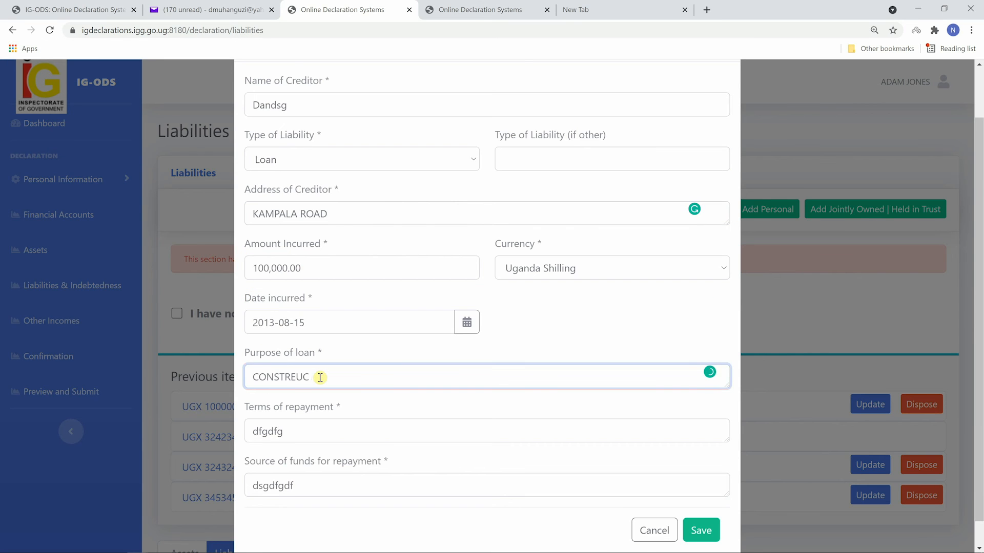
text(MONTHLY DEDUC)
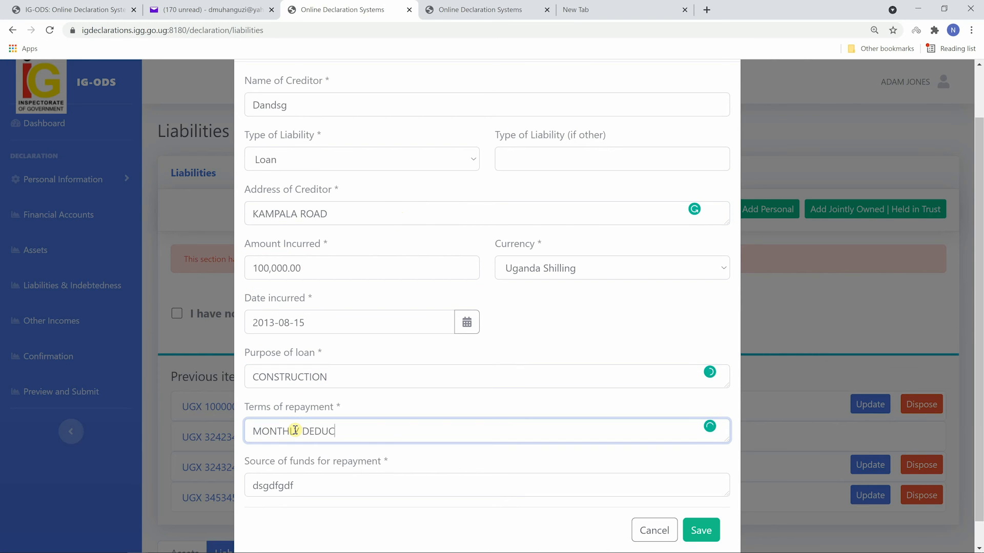
click(701, 531)
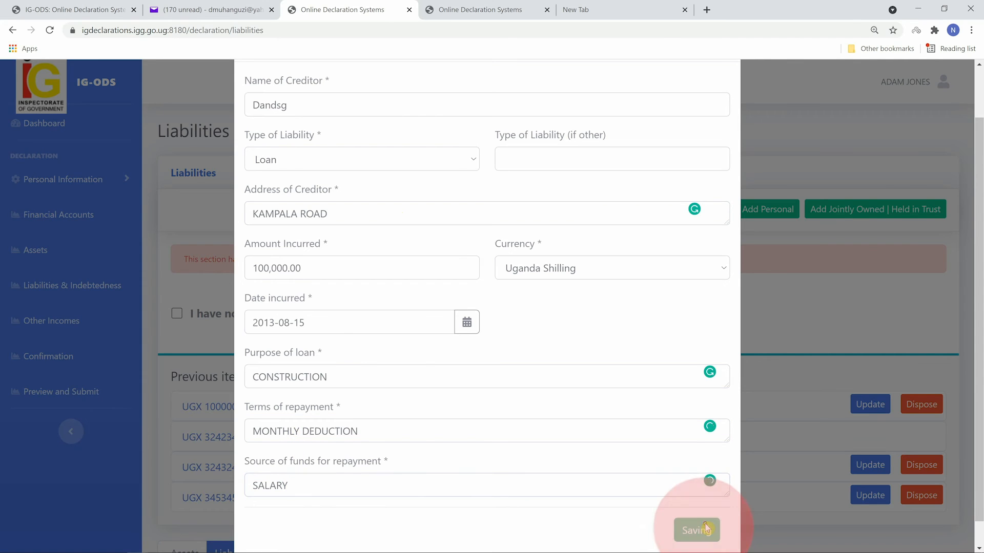
click(697, 531)
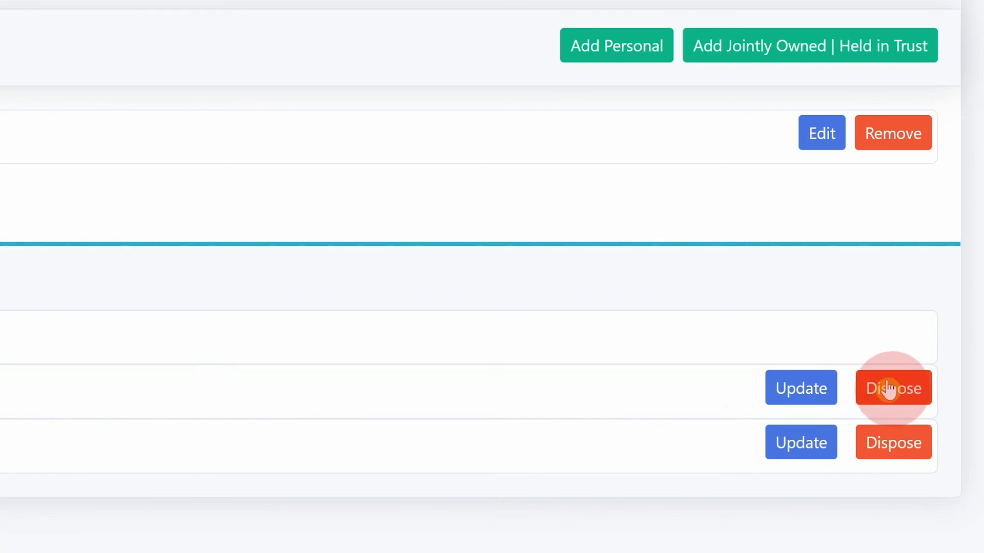
click(894, 388)
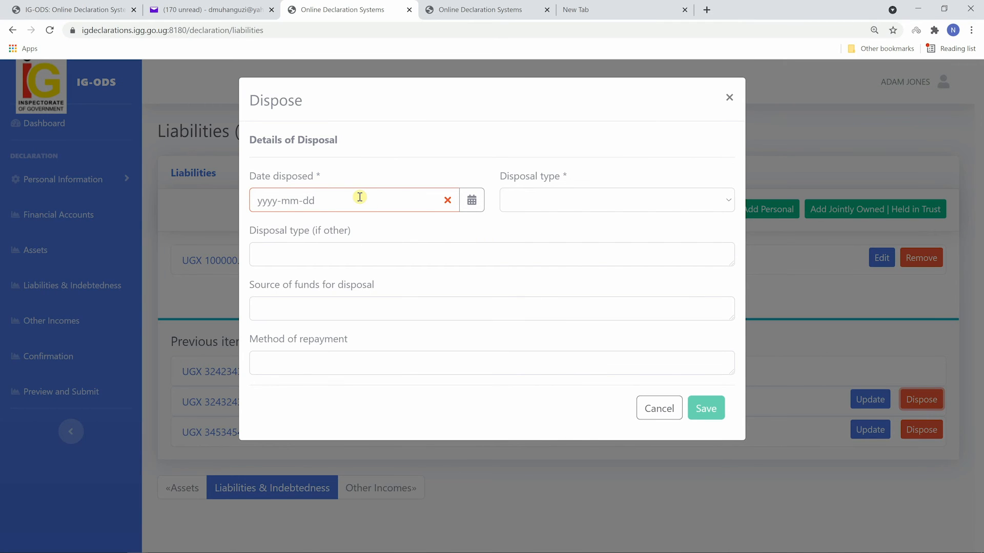
Dispose of fdhgfhgf as repaid 2020-01-01 from SALARY with MONTHLY REPAYMENTS and save.
text(2020-01-01)
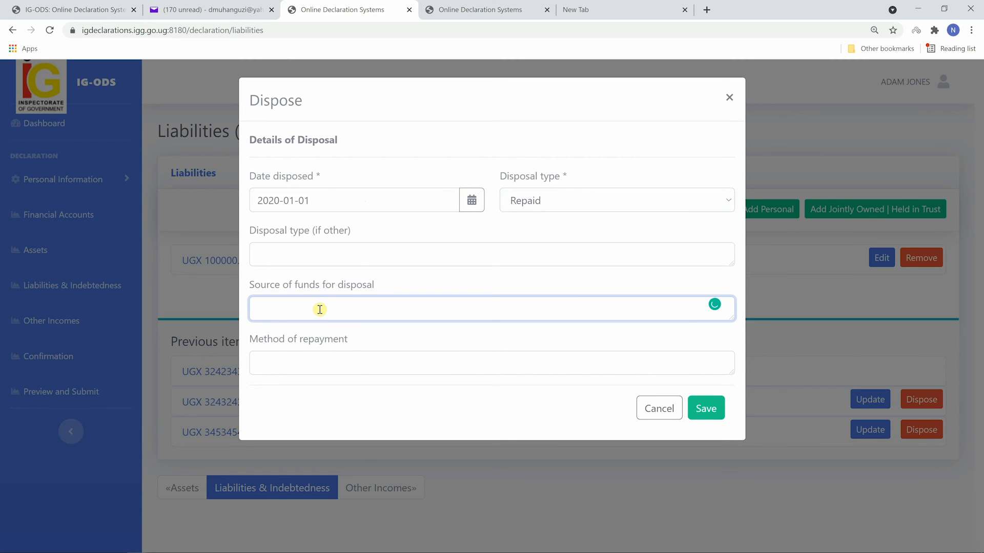
text(SALARY)
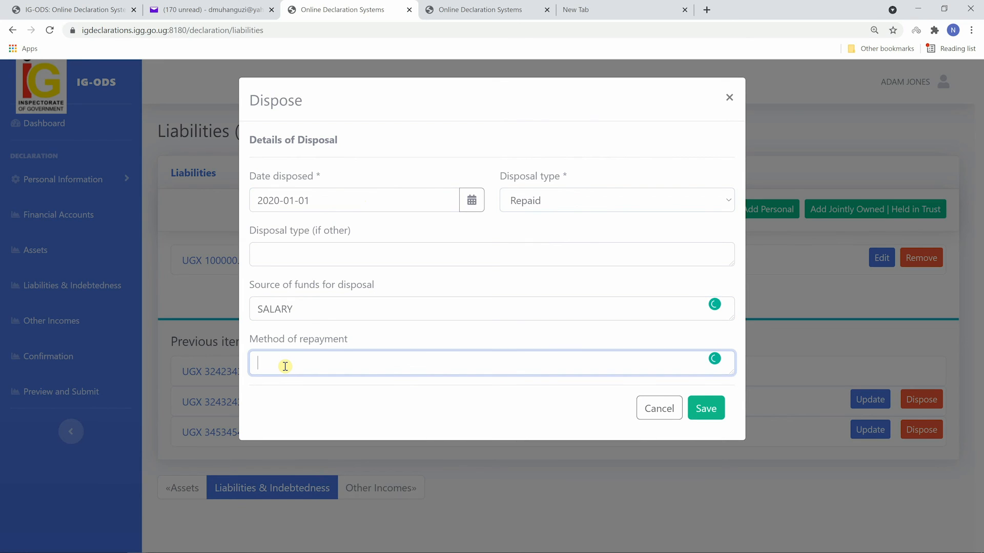
text(MONTHLY REPAYMENTS)
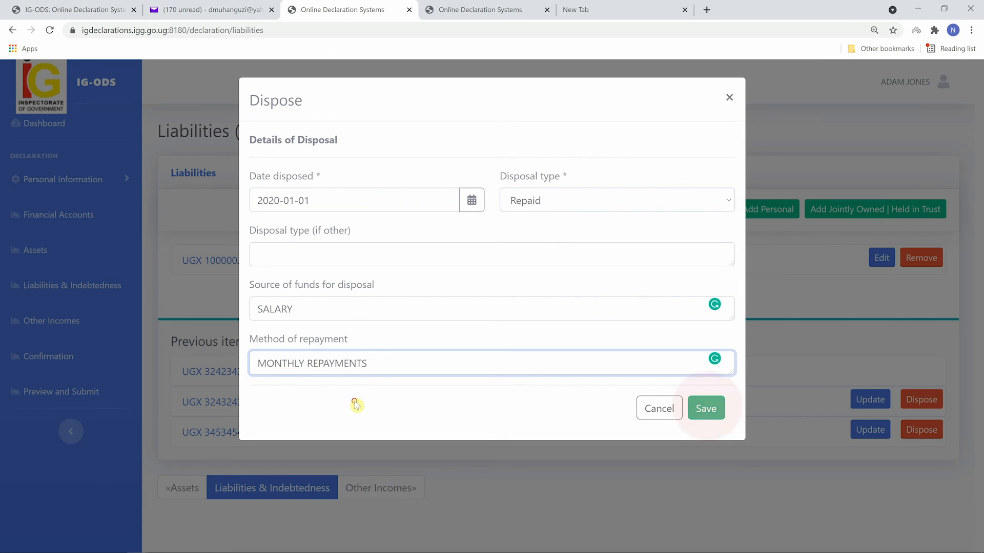
click(705, 408)
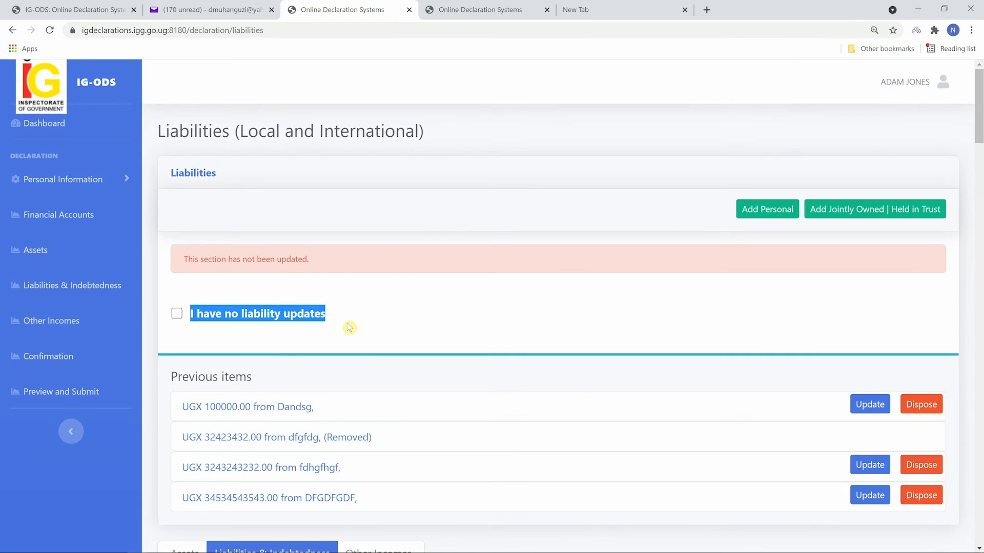
Tick 'I have no liability updates' and confirm the declaration.
click(176, 314)
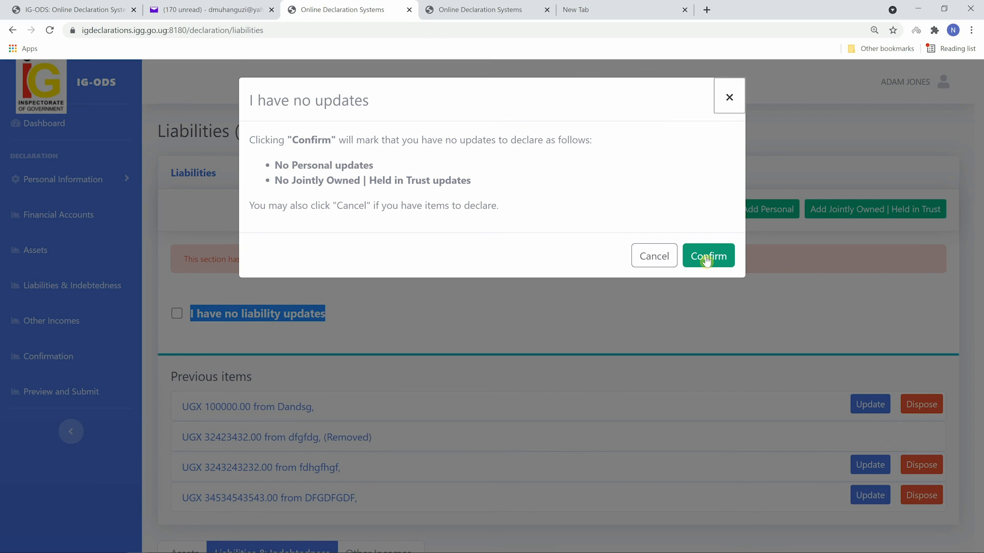
click(708, 256)
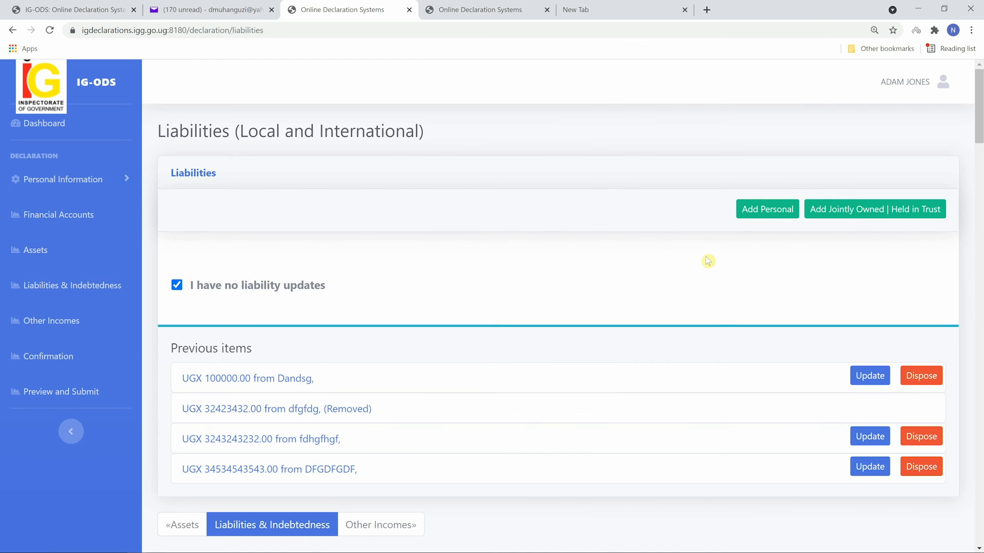